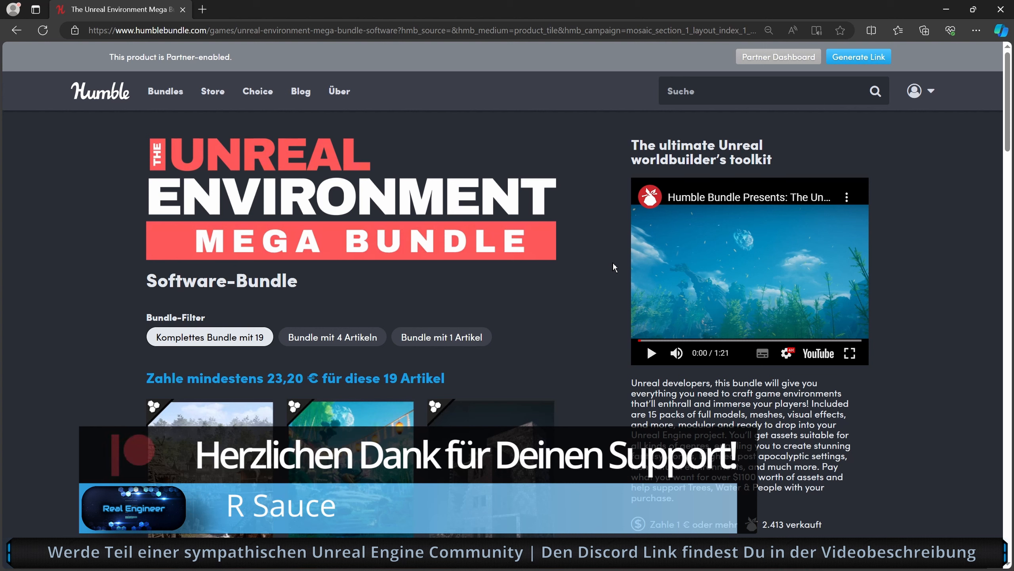
pyautogui.moveTo(578, 248)
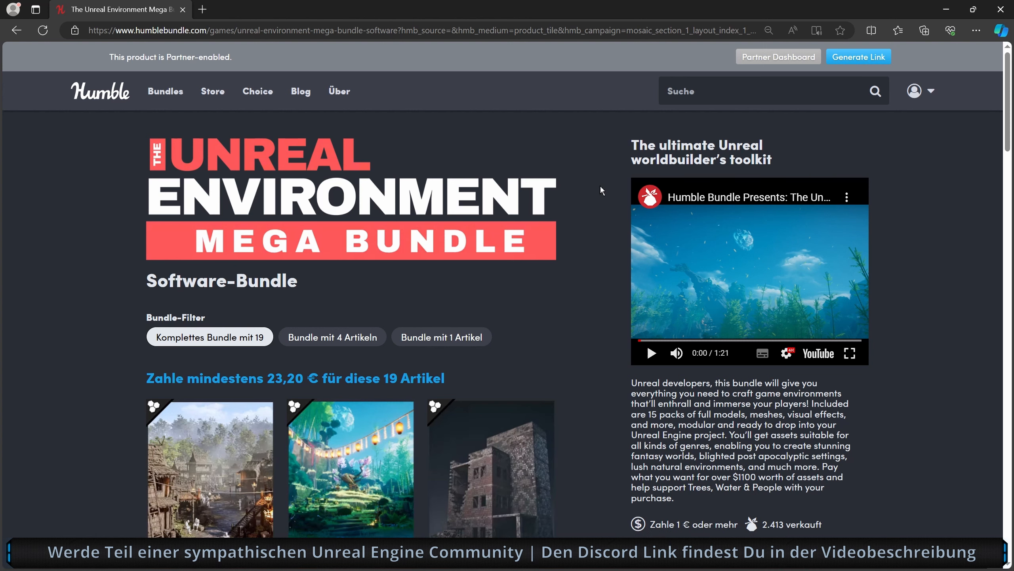
pyautogui.moveTo(598, 205)
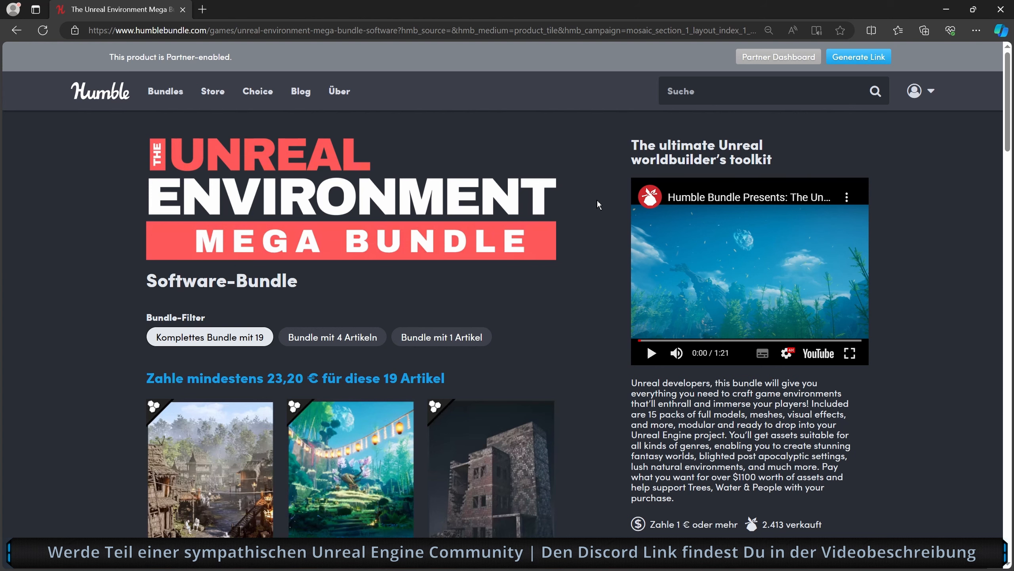
# Step: Bring the first item row — Medieval Village, Stylized Nature, Destroyed Buildings — into view
pyautogui.scroll(-3)
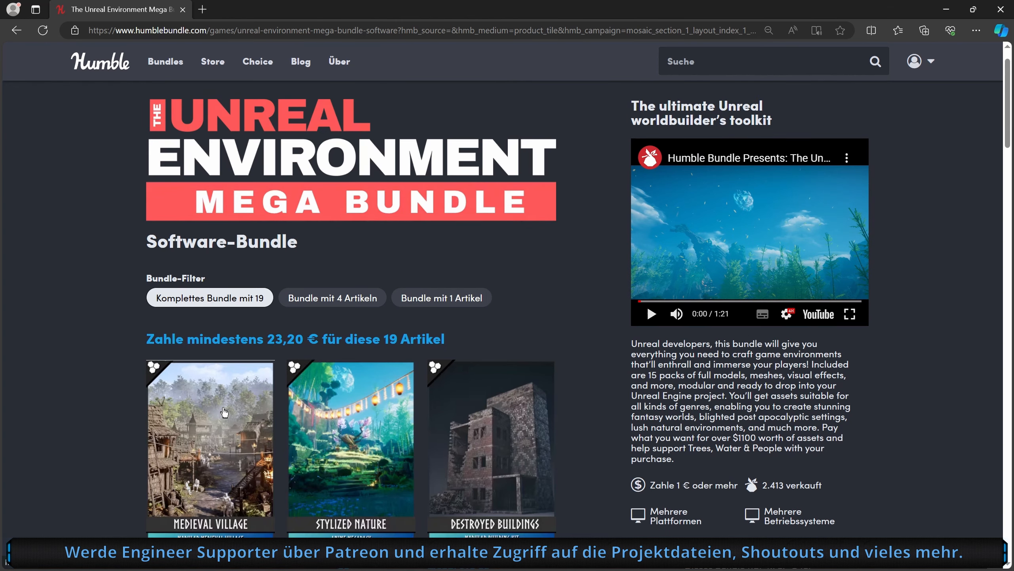
# Step: Show the Modular Medieval Village details with its feature list
pyautogui.scroll(-3)
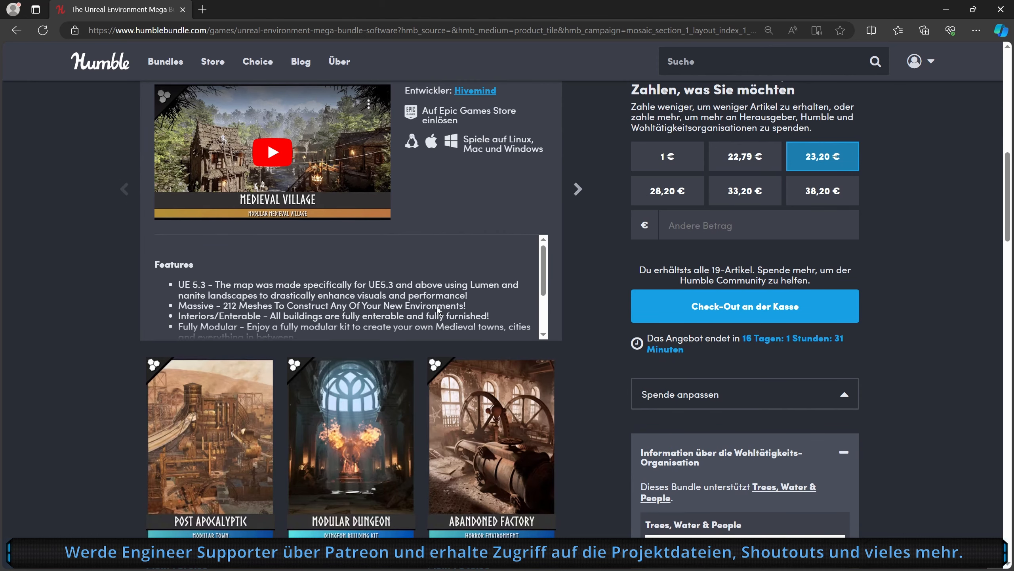
pyautogui.moveTo(444, 295)
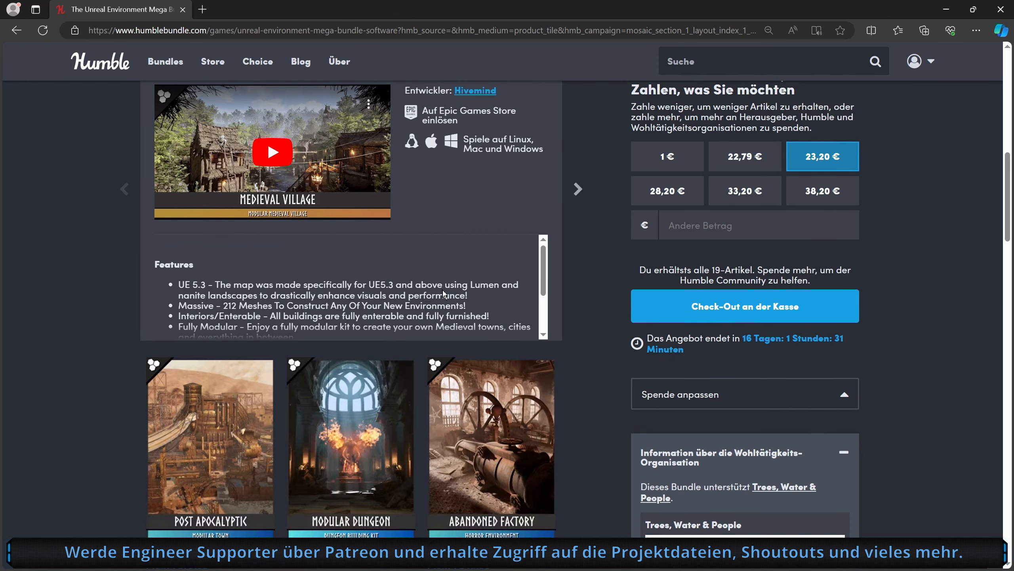
pyautogui.scroll(3)
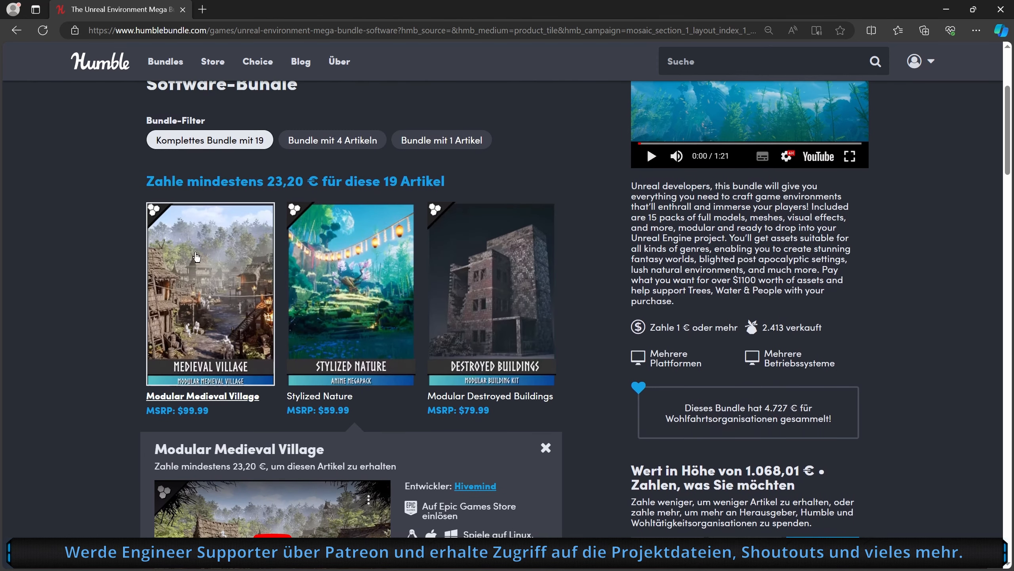
pyautogui.moveTo(586, 276)
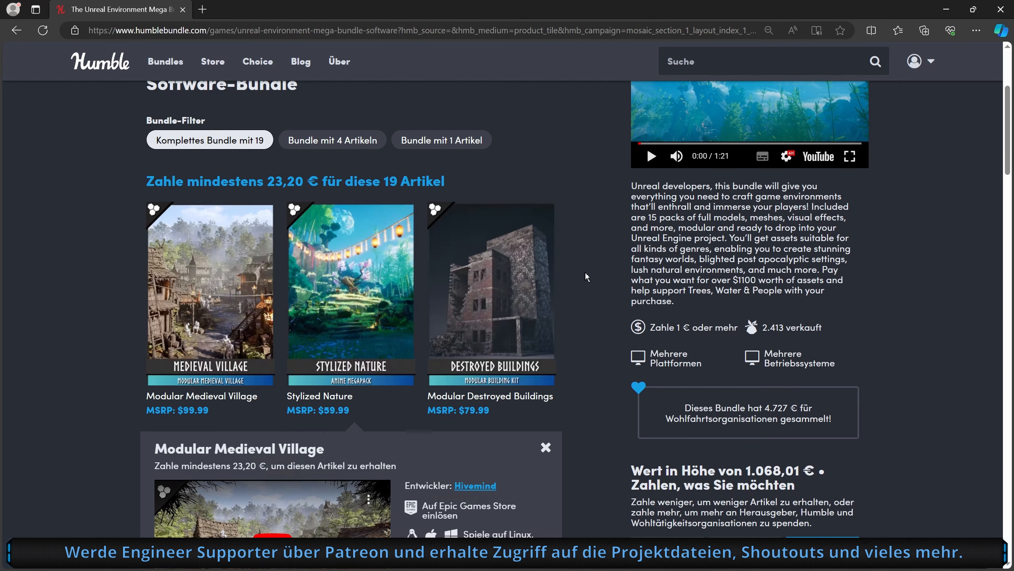
pyautogui.scroll(-3)
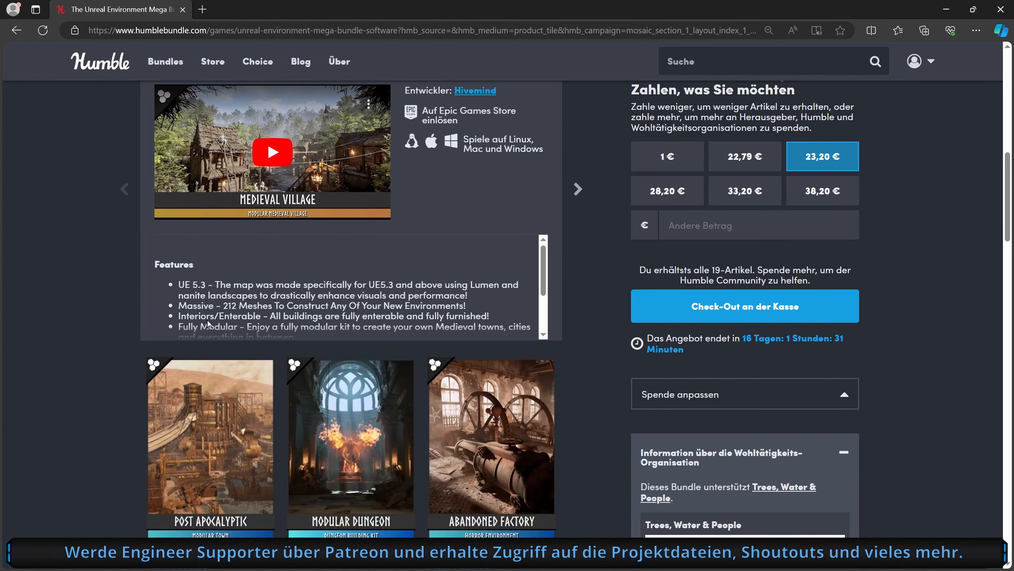
pyautogui.moveTo(290, 325)
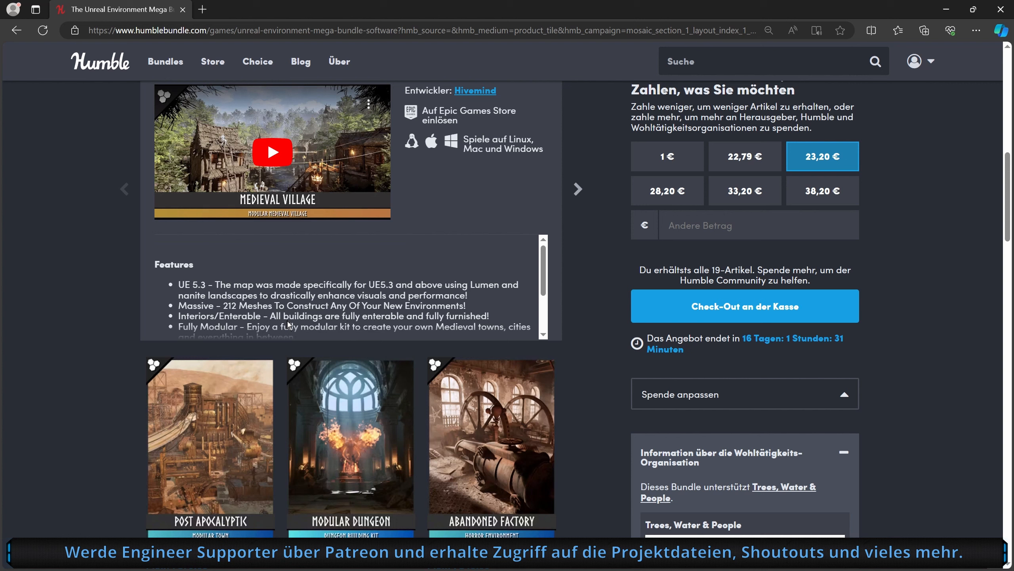
pyautogui.moveTo(579, 285)
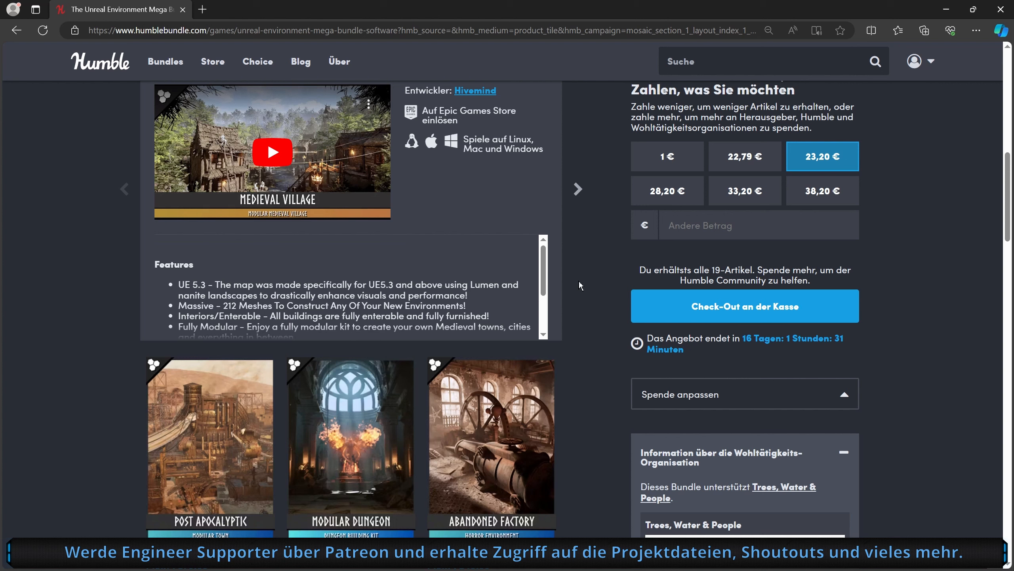
pyautogui.moveTo(607, 254)
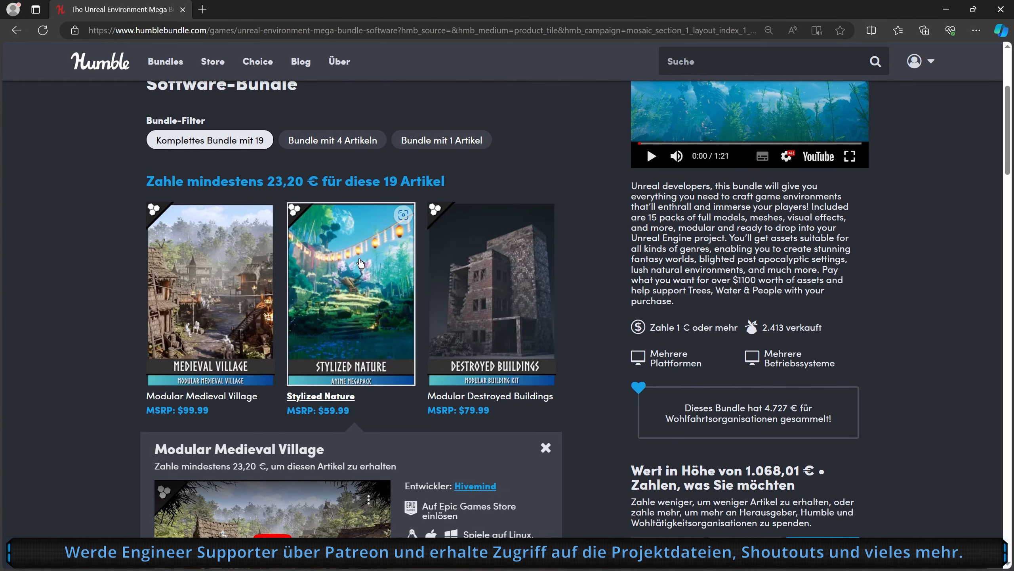
pyautogui.scroll(-3)
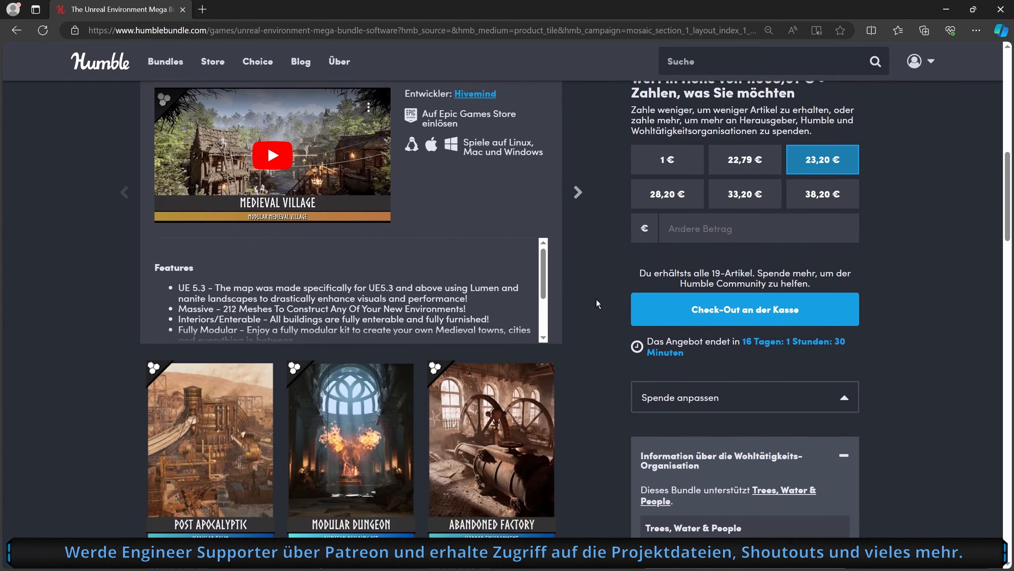
# Step: Move down to the Medieval Houses, Wooden Buildings and Monster Sounds row
pyautogui.scroll(-3)
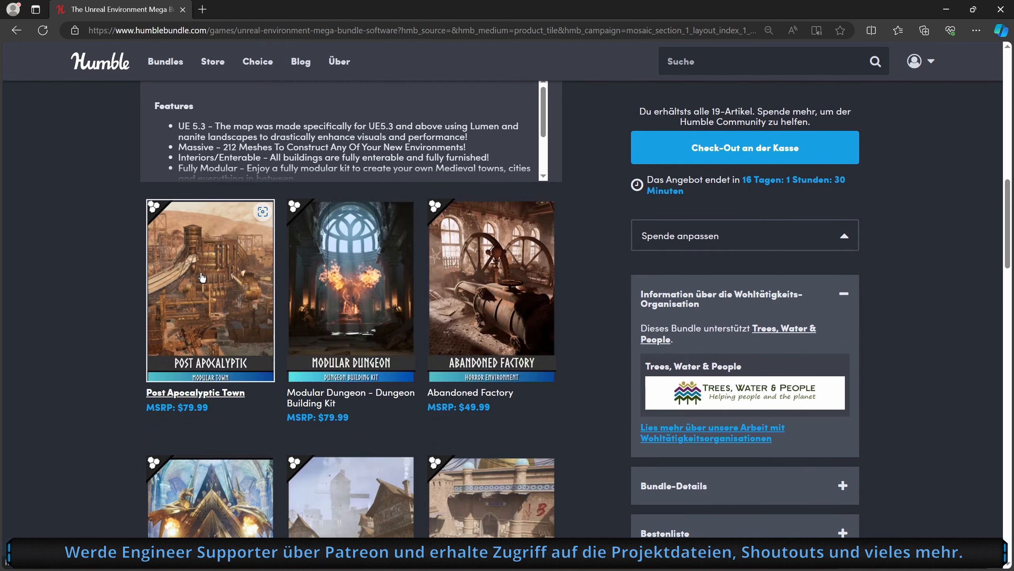
pyautogui.moveTo(203, 263)
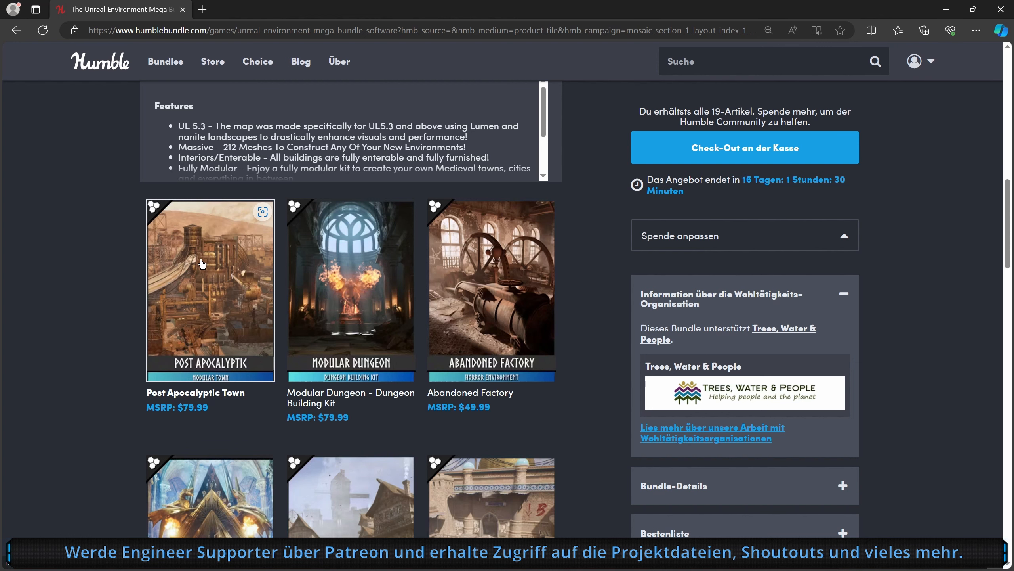
pyautogui.moveTo(229, 280)
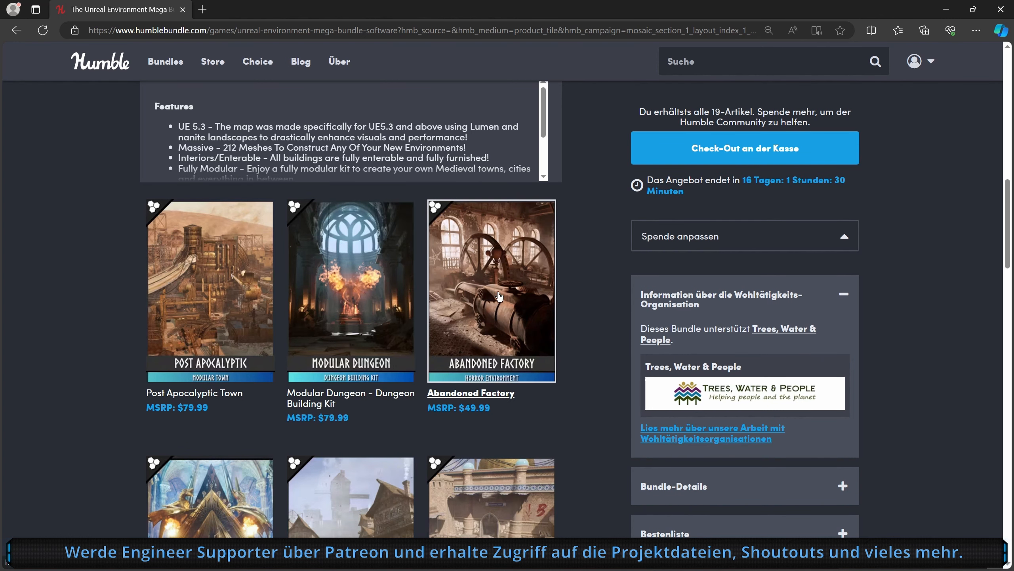
pyautogui.scroll(-3)
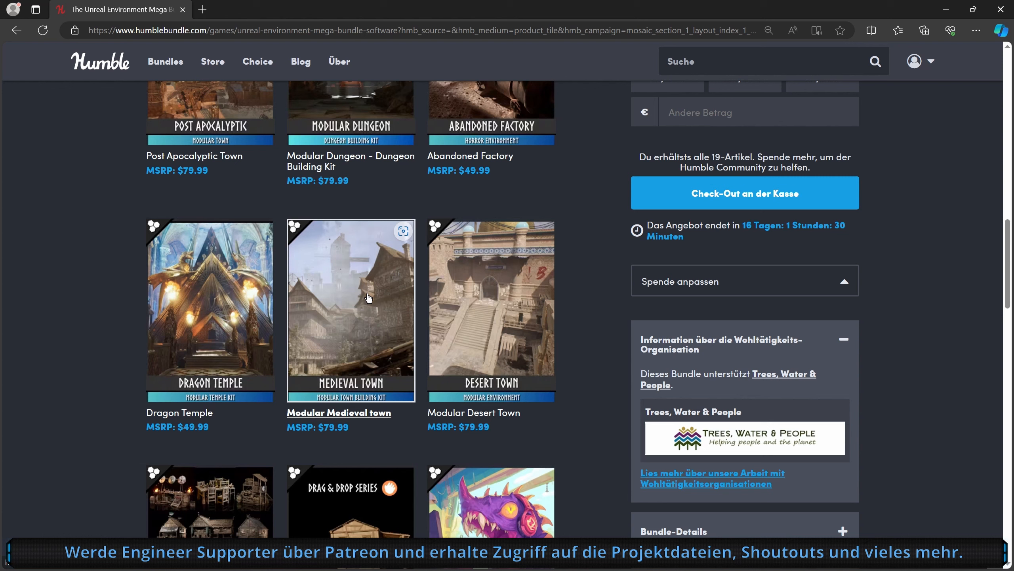
pyautogui.scroll(-3)
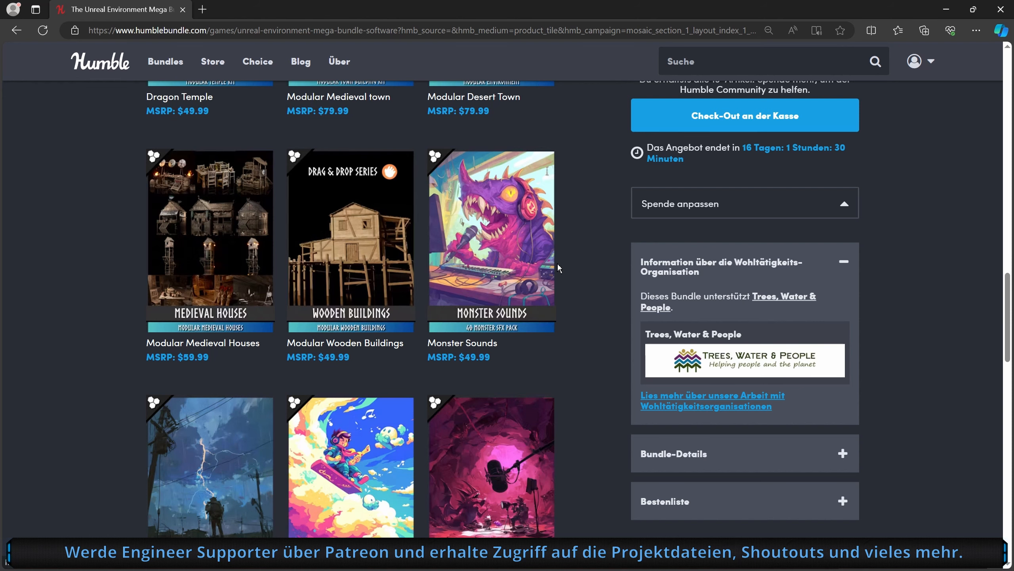
# Step: Show the Game Music Essentials details with its loopable-tracks description above Medieval Weapons and Stylized Village
pyautogui.scroll(-3)
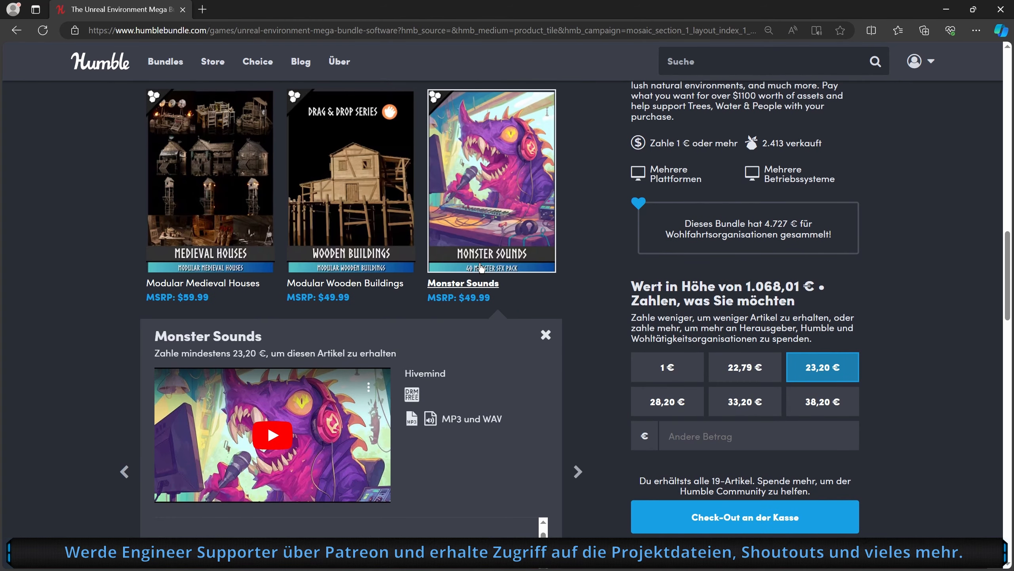
pyautogui.scroll(-3)
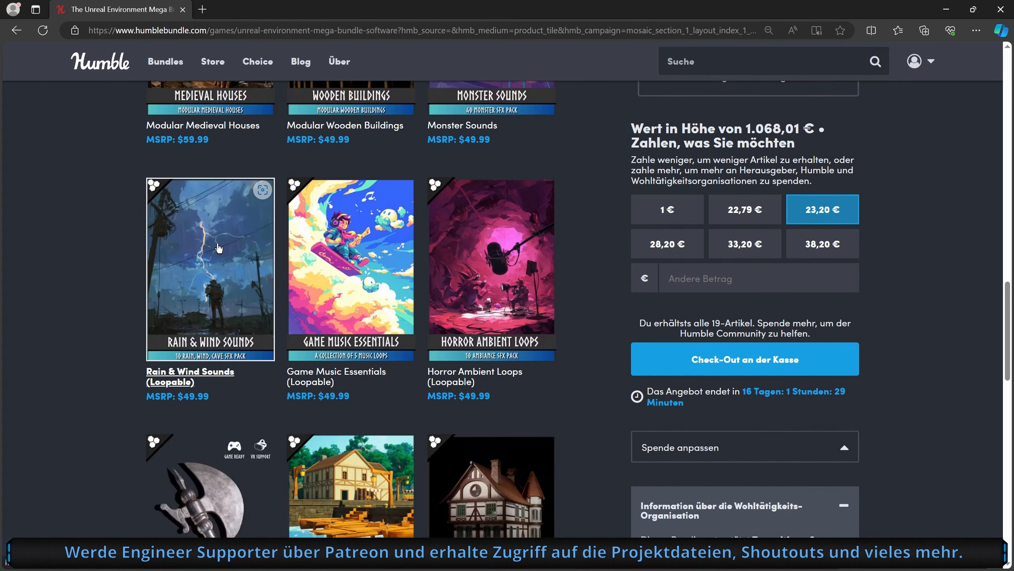
pyautogui.moveTo(343, 260)
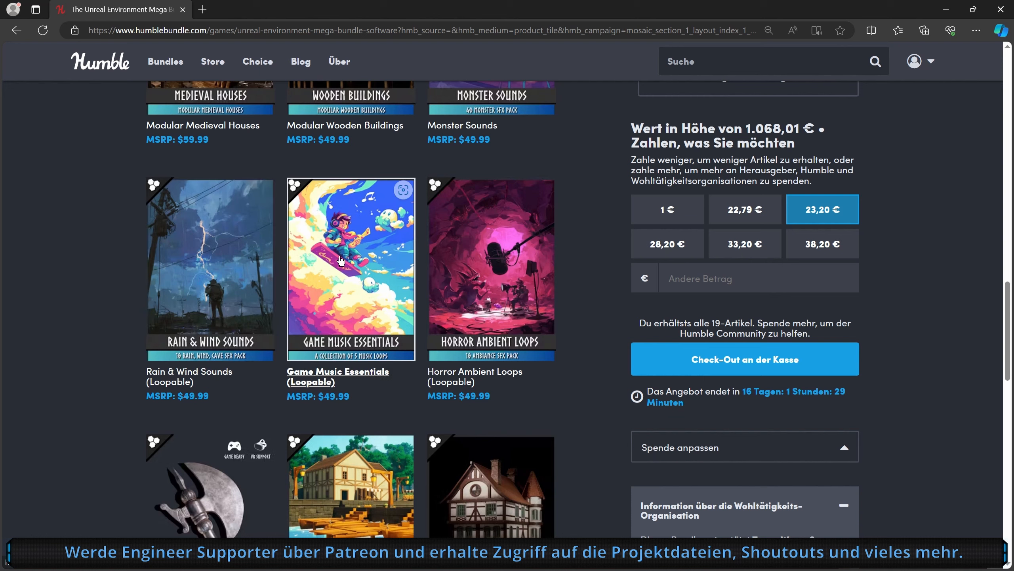
pyautogui.moveTo(352, 282)
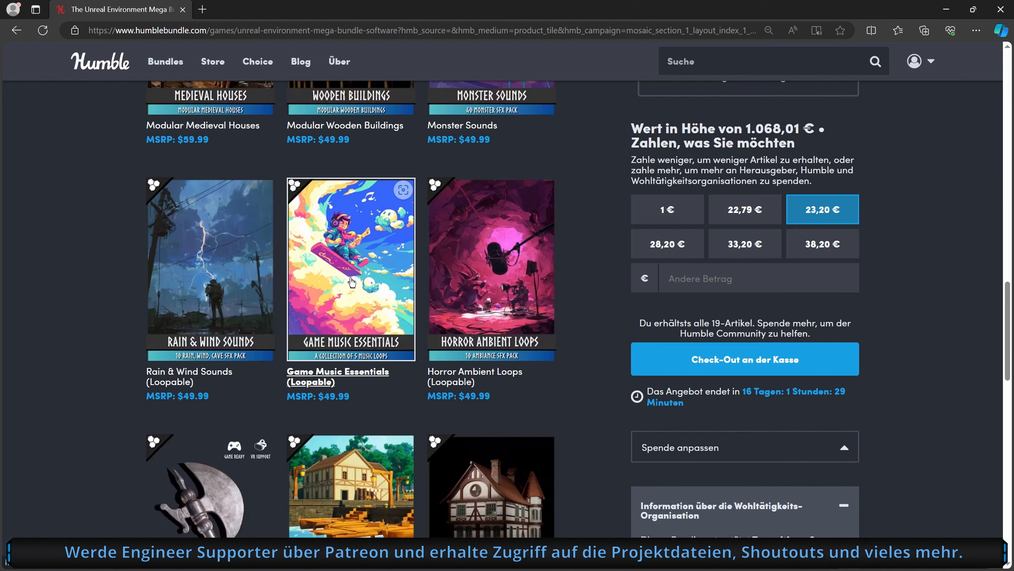
pyautogui.click(352, 267)
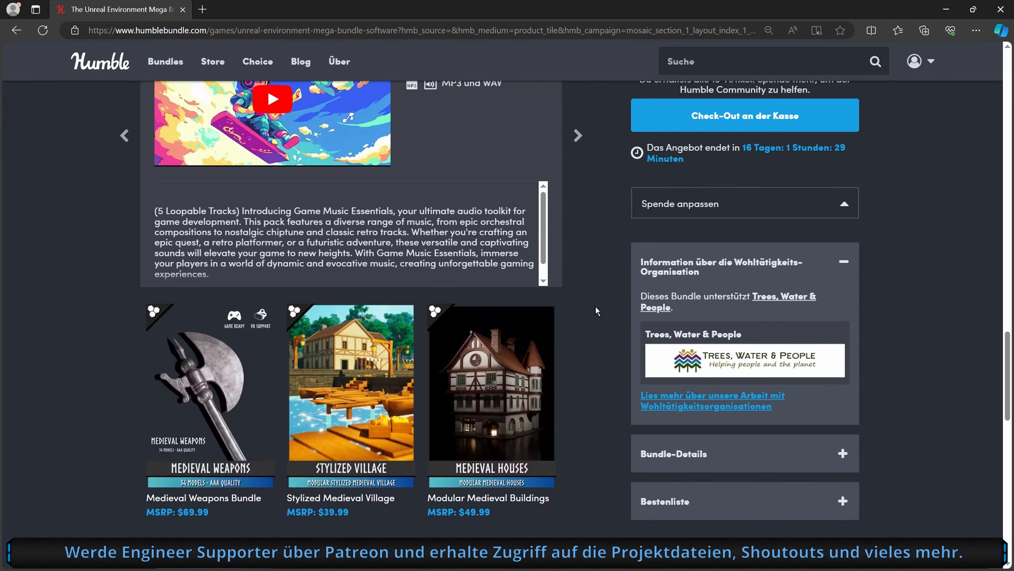
pyautogui.scroll(-3)
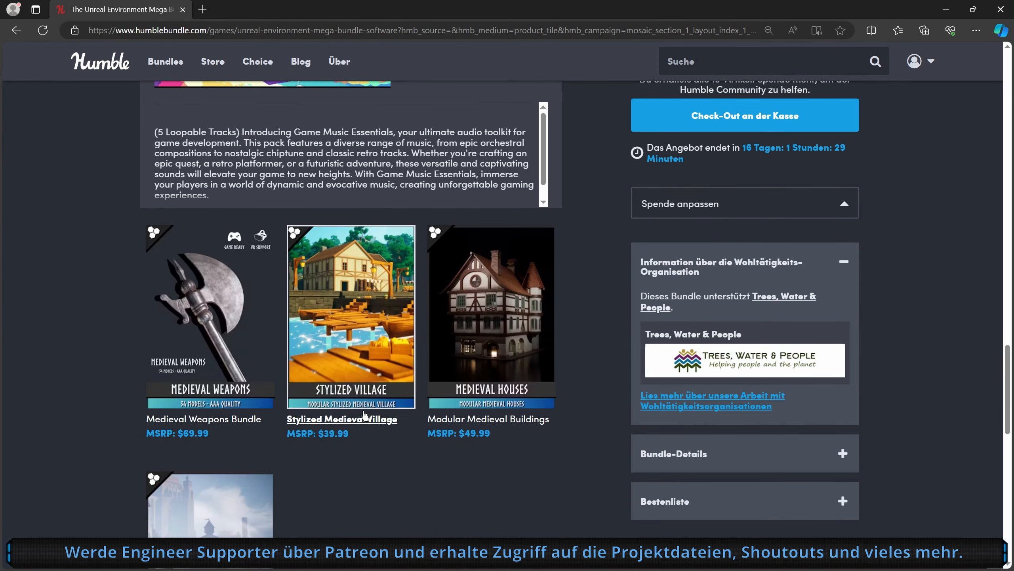
pyautogui.moveTo(362, 311)
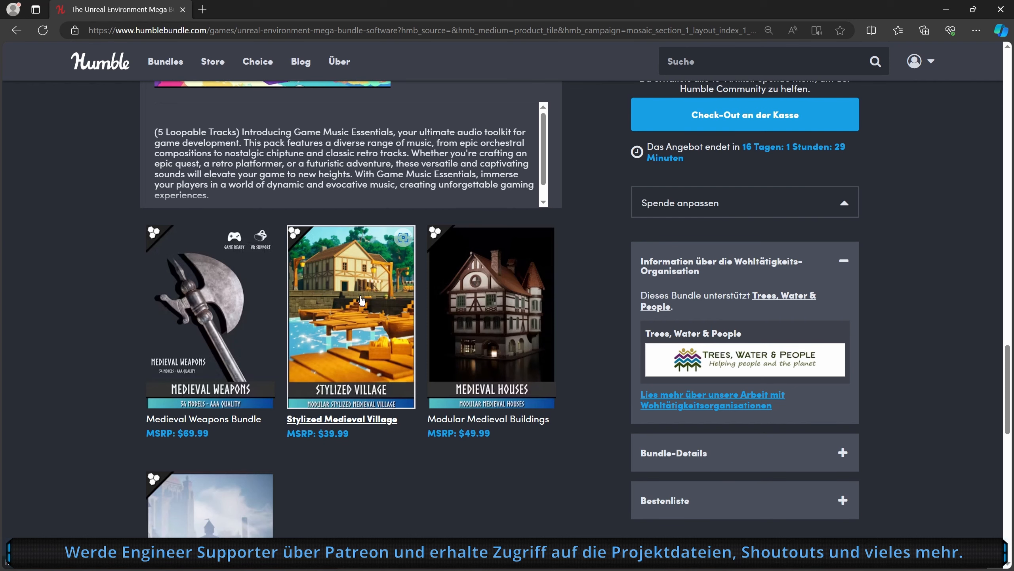
pyautogui.scroll(-3)
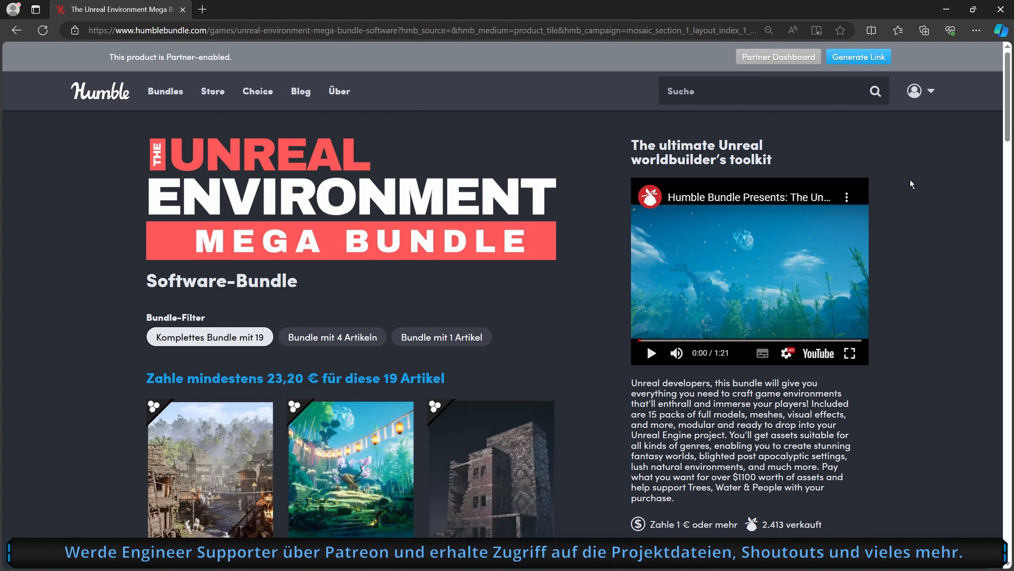
pyautogui.moveTo(606, 340)
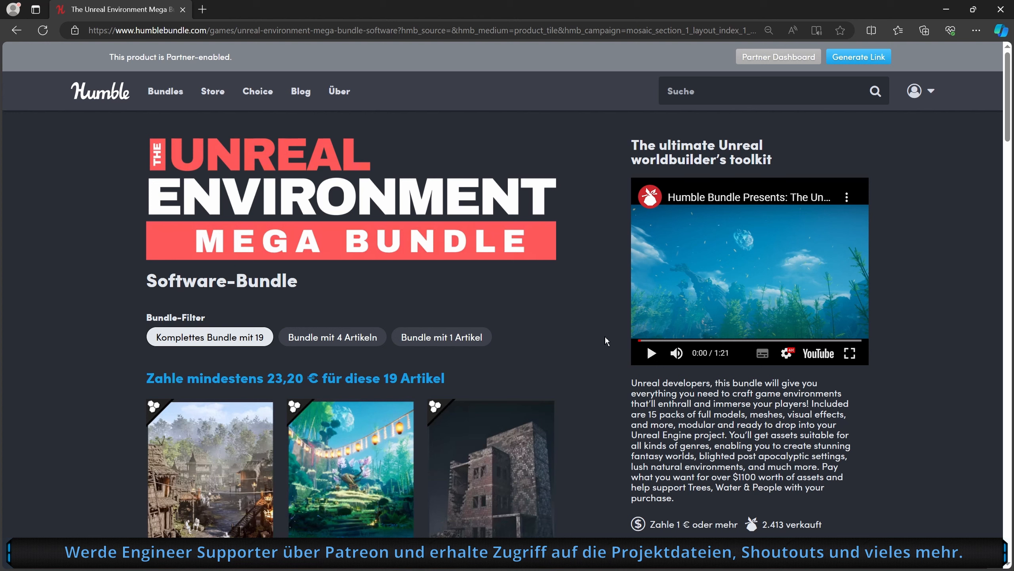
pyautogui.moveTo(605, 180)
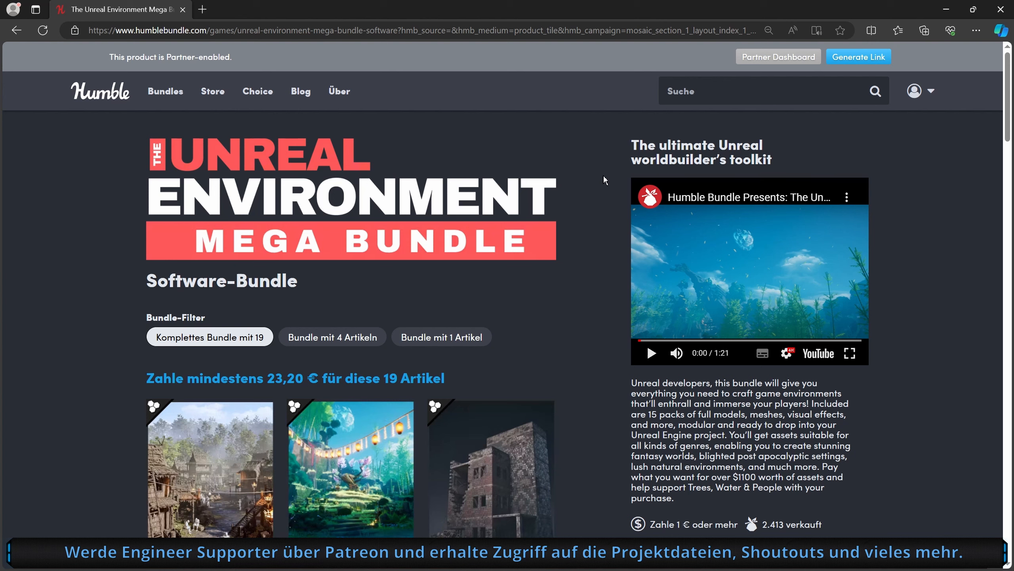